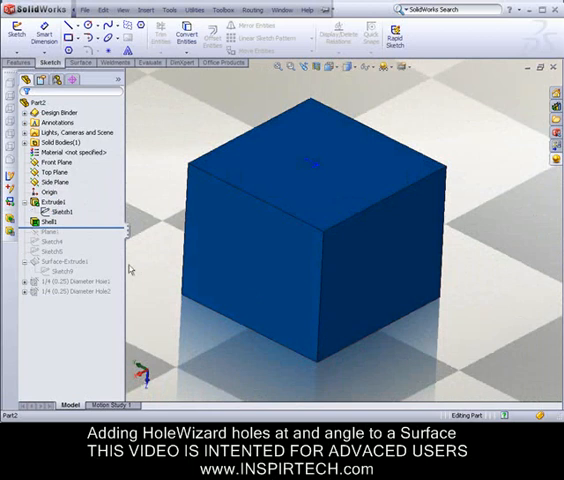
Roll the history forward past Surface-Extrude1 and Sketch9 to restore the angled surface.
{"action": "left_click", "coordinate": [45, 230]}
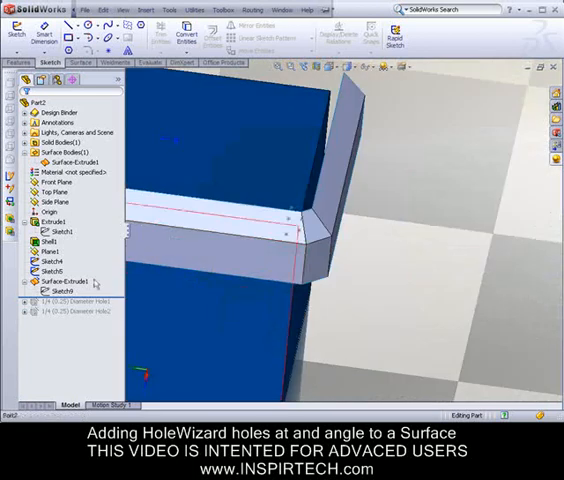
Edit Surface-Extrude1 to review its 1 in and 0.5 in depths with 45° draft.
{"action": "right_click", "coordinate": [55, 286]}
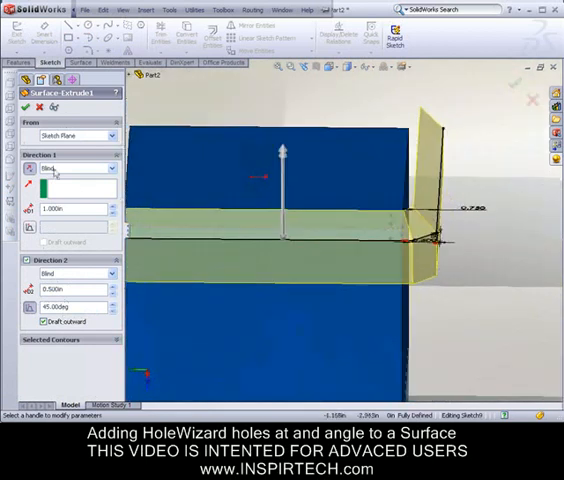
Close the surface extrude edit and roll forward past the 0.25 diameter hole.
{"action": "left_click", "coordinate": [18, 106]}
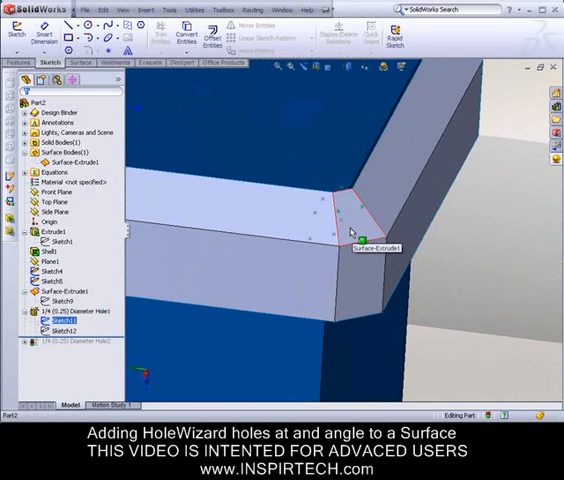
{"action": "right_click", "coordinate": [55, 310]}
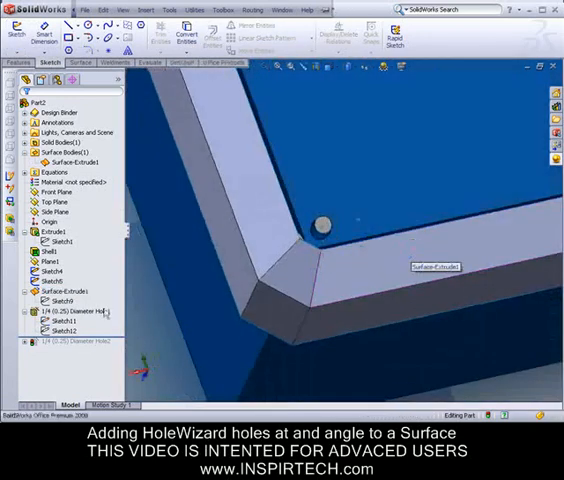
{"action": "left_click", "coordinate": [75, 342]}
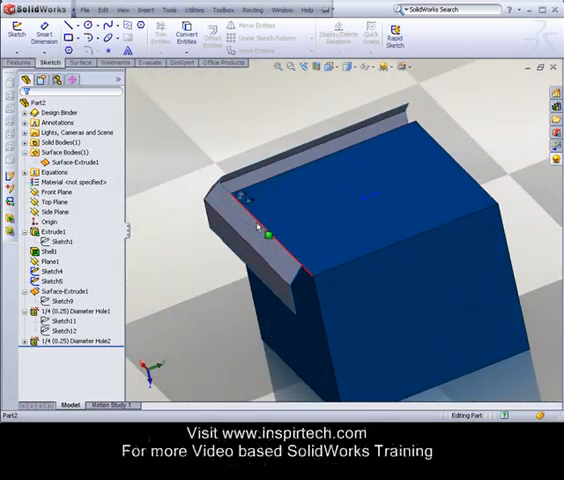
{"action": "mouse_move", "coordinate": [235, 248]}
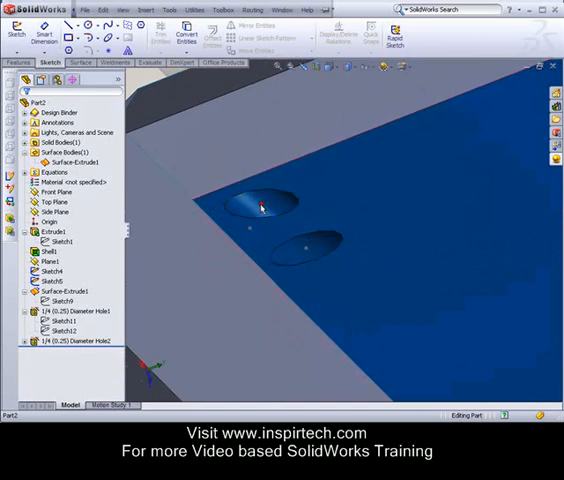
{"action": "left_click", "coordinate": [258, 205]}
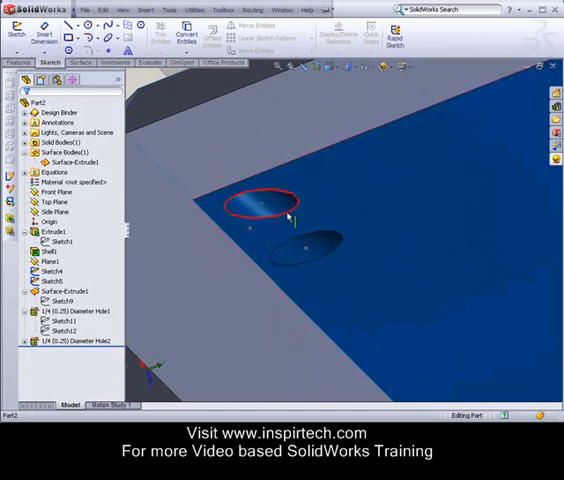